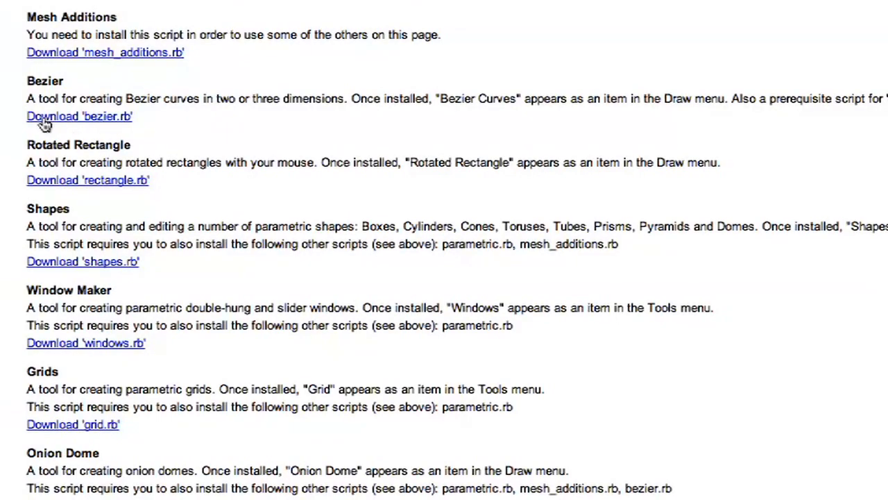
pyautogui.moveTo(97, 124)
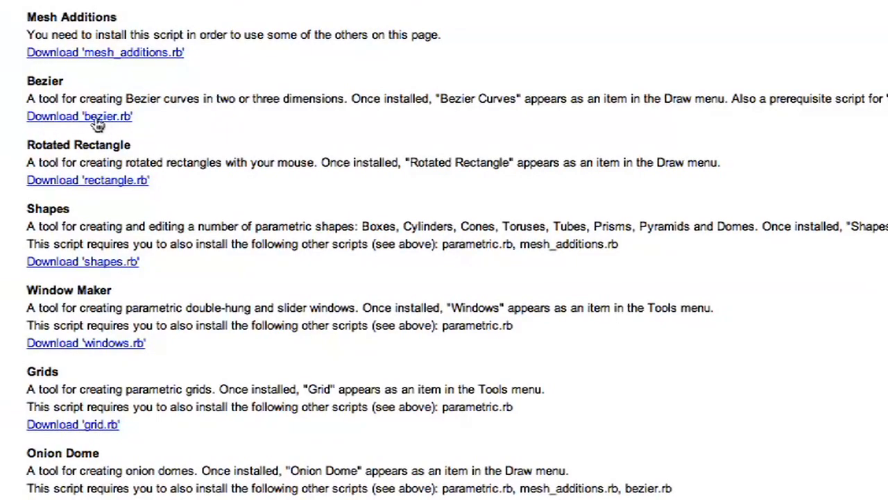
pyautogui.moveTo(90, 122)
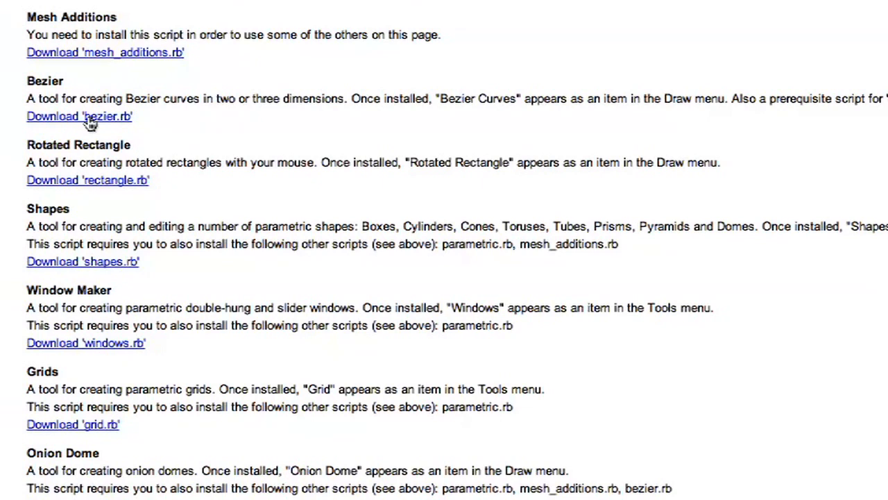
# Download the bezier.rb Bezier curves script (8.1 KB) from the SketchUp scripts page.
pyautogui.click(79, 116)
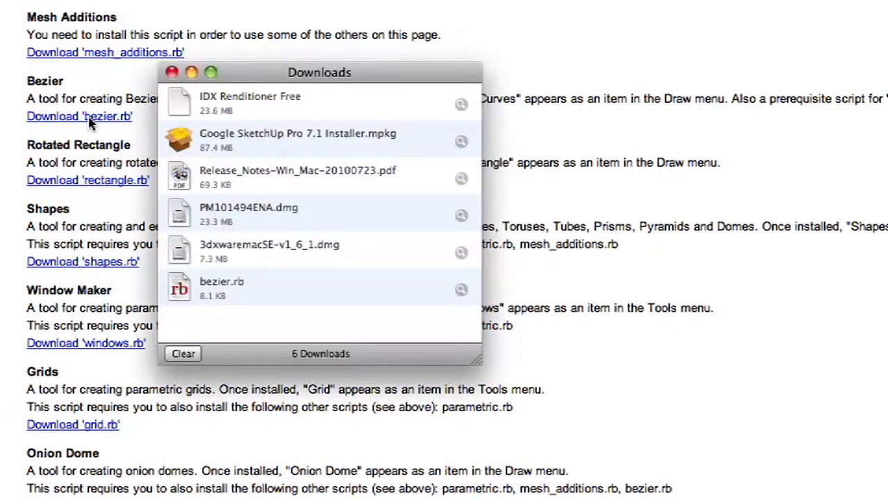
pyautogui.moveTo(174, 78)
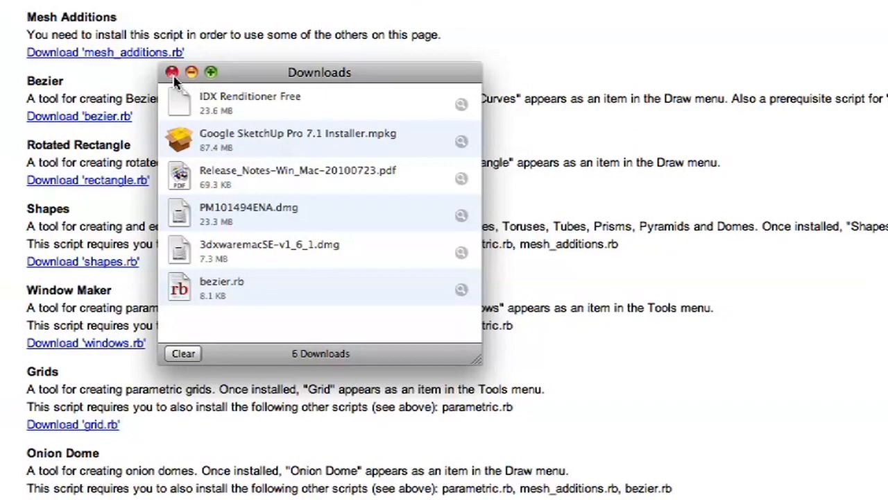